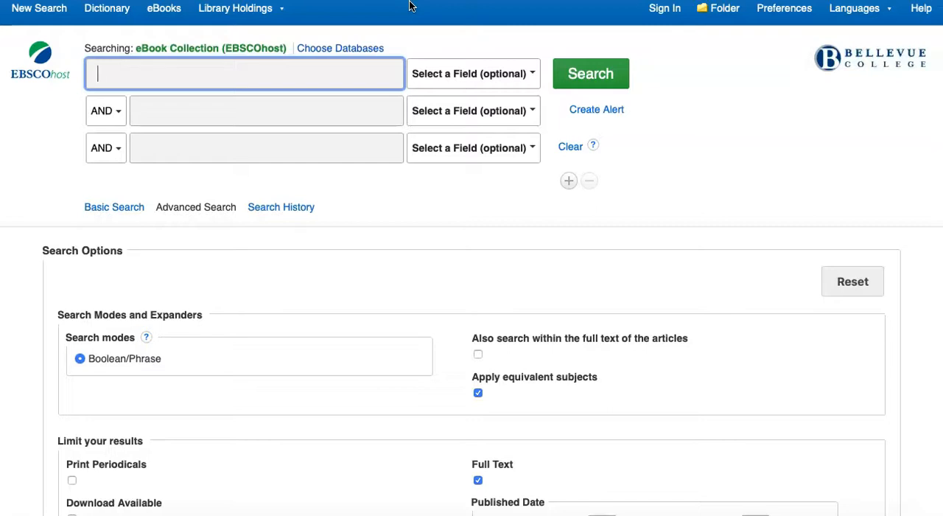
Enter 'education' as the first term and 'assessment' as the second AND term.
text(education)
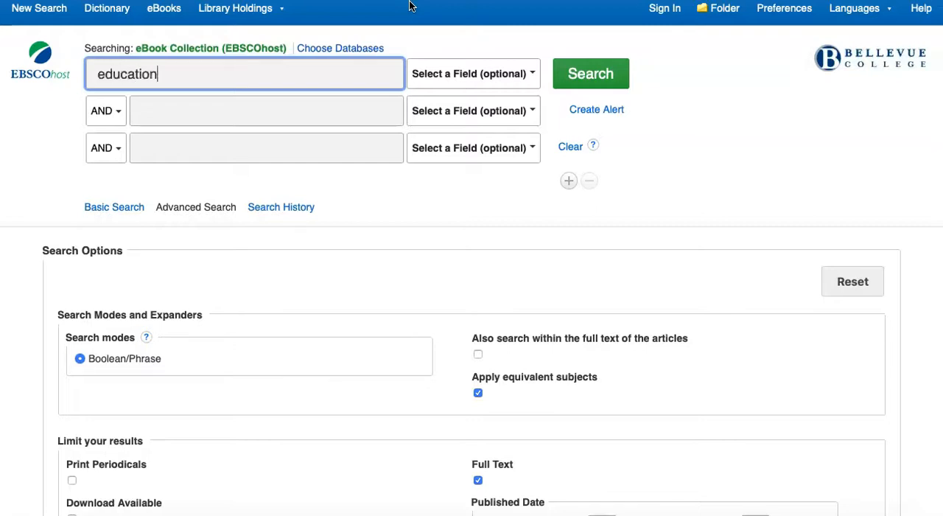
text(assessment)
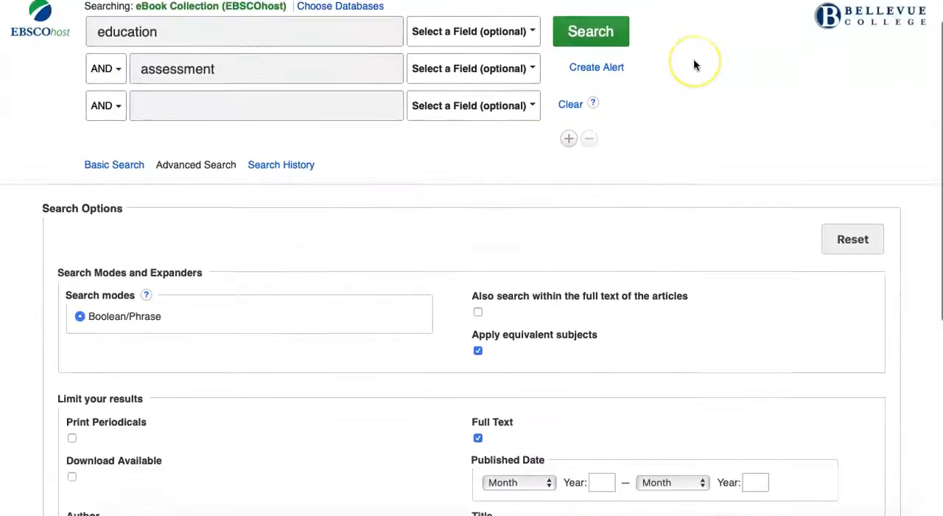
scroll(down, 3)
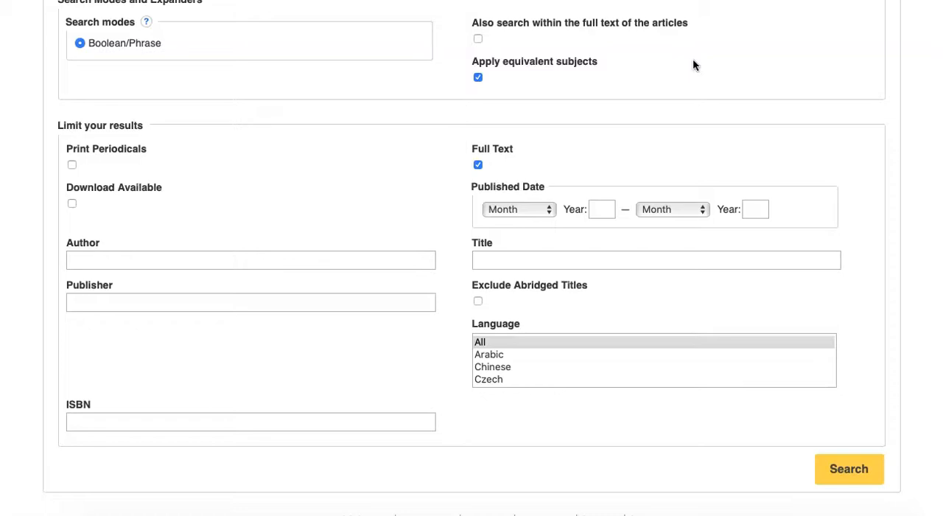
scroll(up, 3)
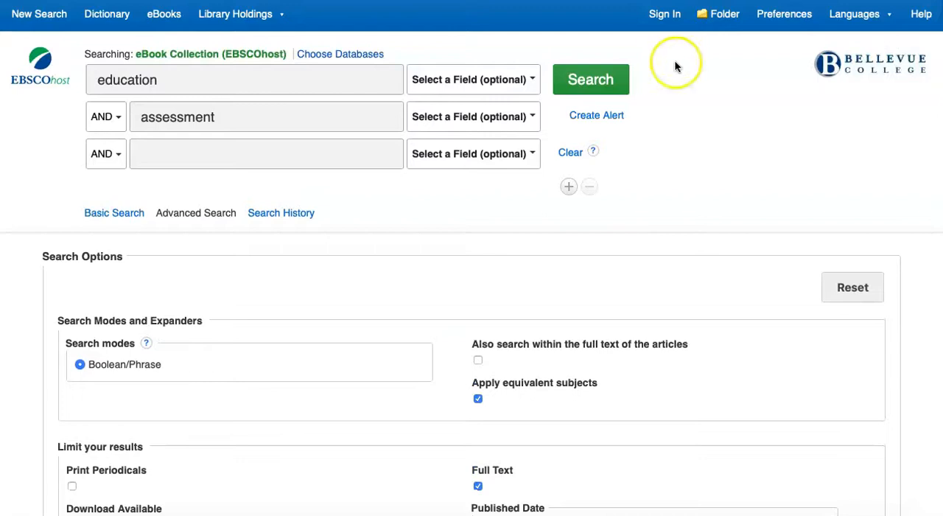
Run the search and open the 'Restorative Assessment' record, item 9 in the results.
click(590, 80)
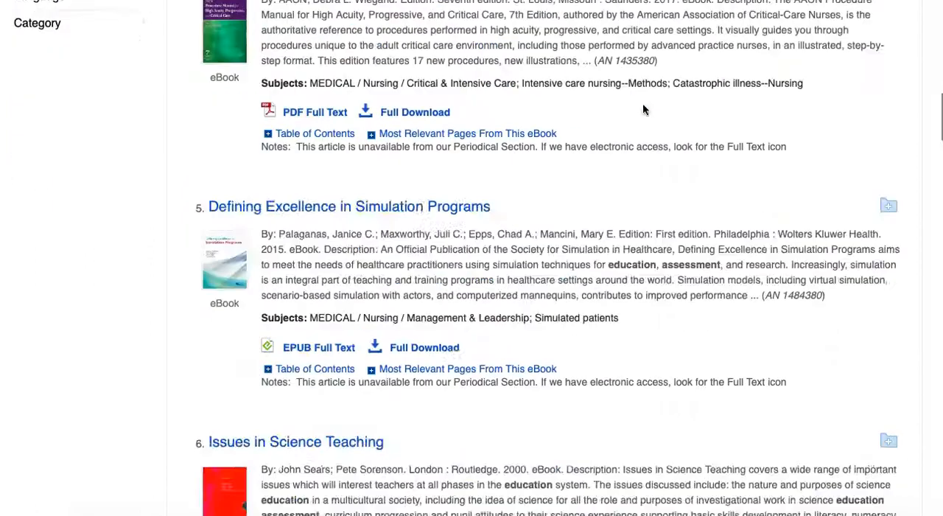
scroll(down, 3)
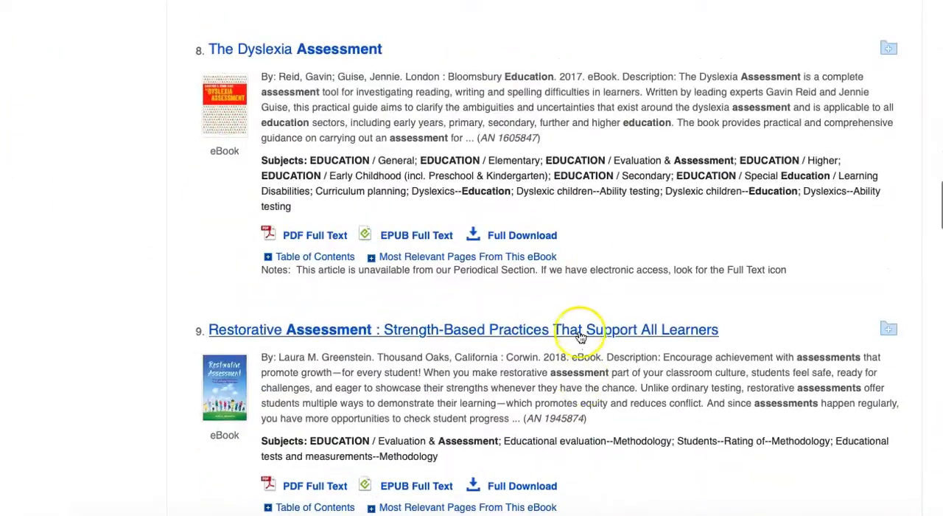
click(462, 330)
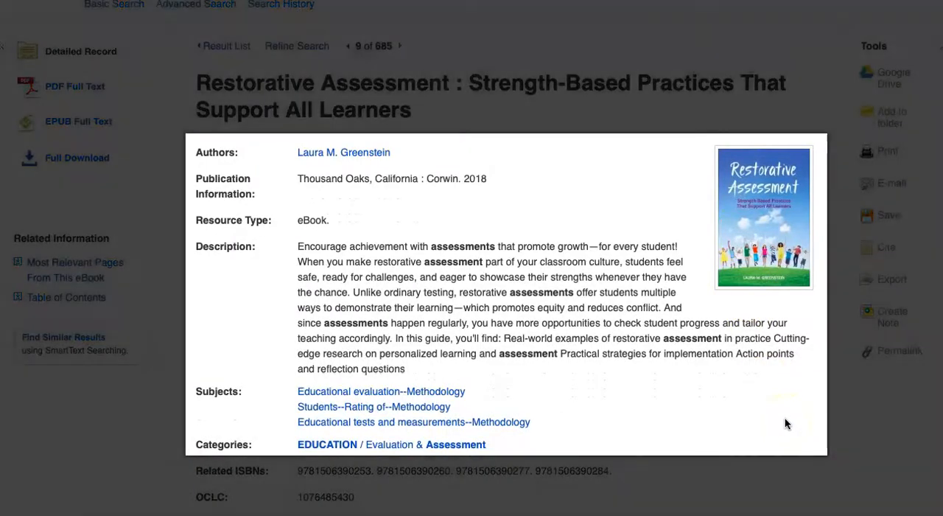
scroll(down, 3)
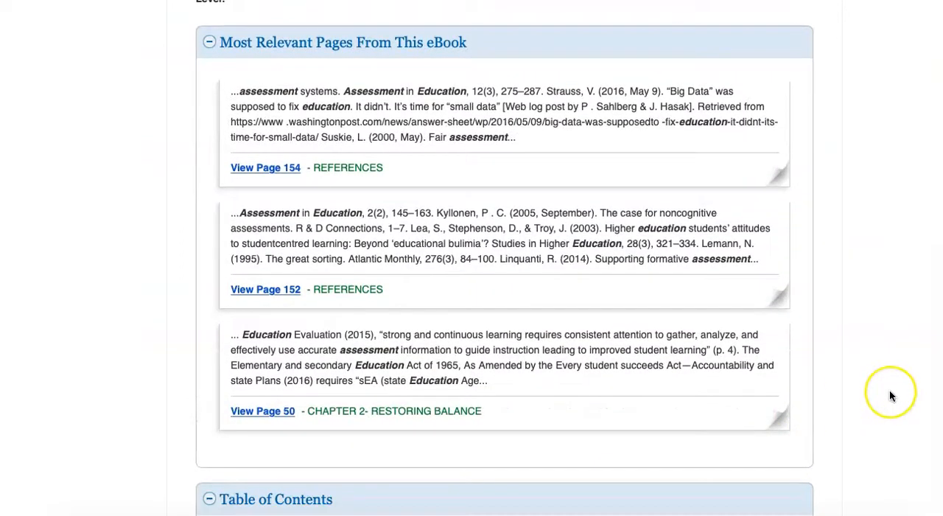
scroll(down, 3)
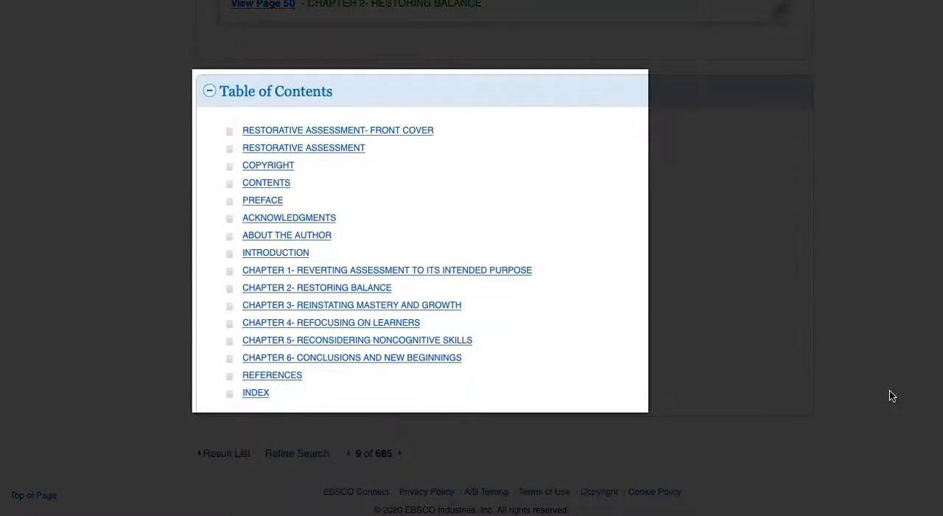
scroll(down, 3)
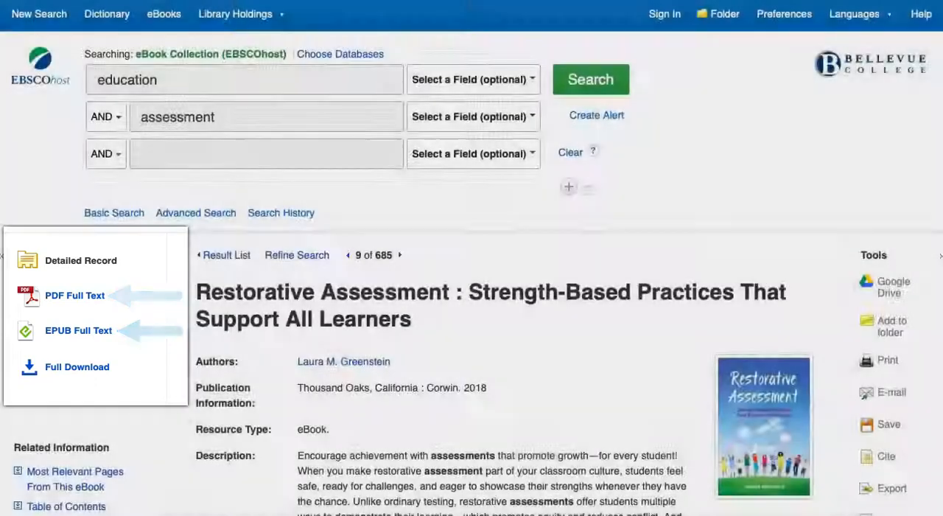
Request the book's PDF Full Text, which fails with an eBook access network error.
click(73, 295)
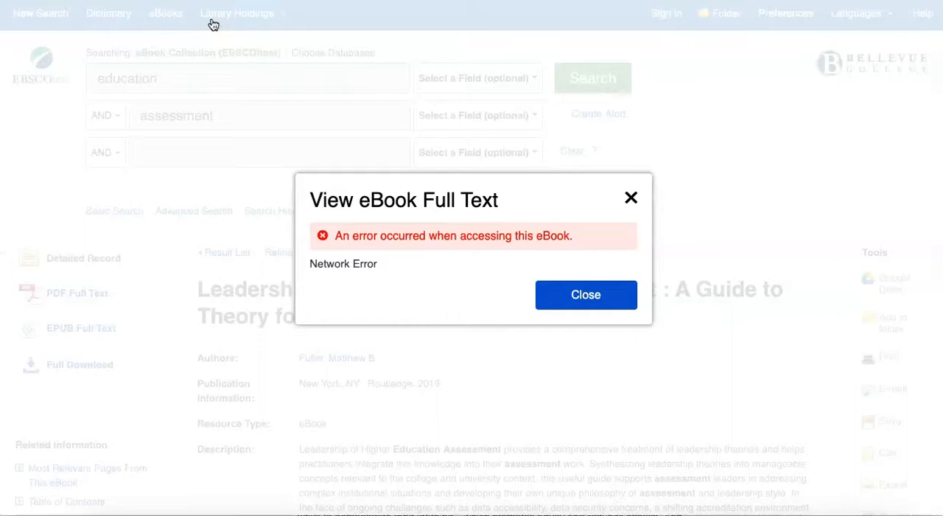
Dismiss the error, read the opening of Chapter 1 in the reader, then return to the detailed record.
click(587, 293)
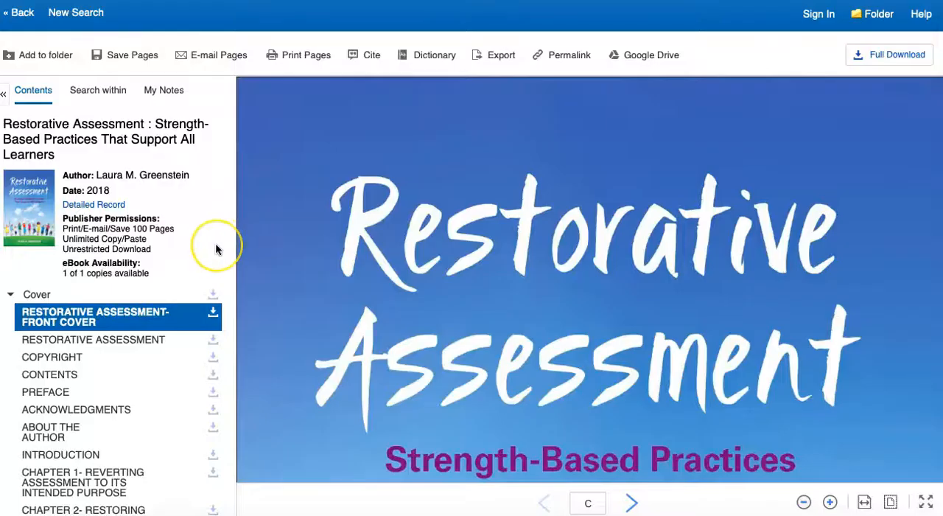
mouse_move(190, 308)
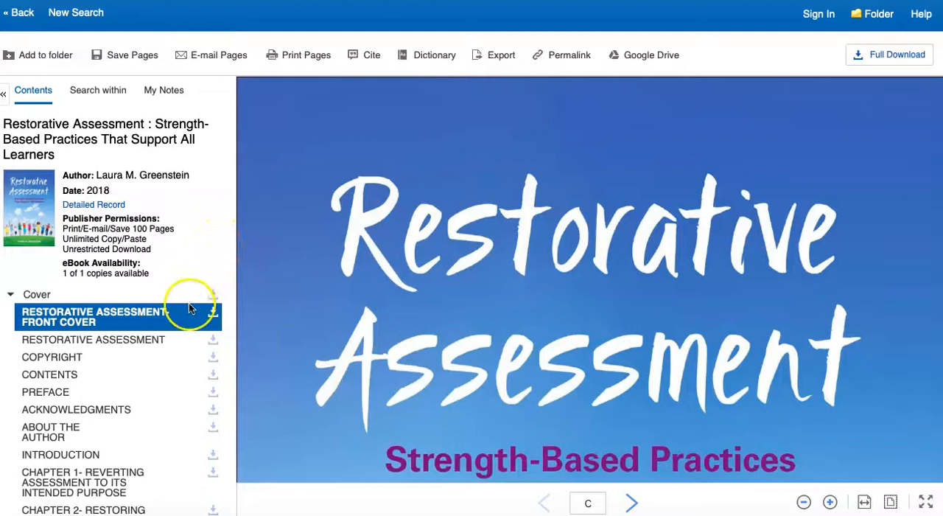
click(83, 482)
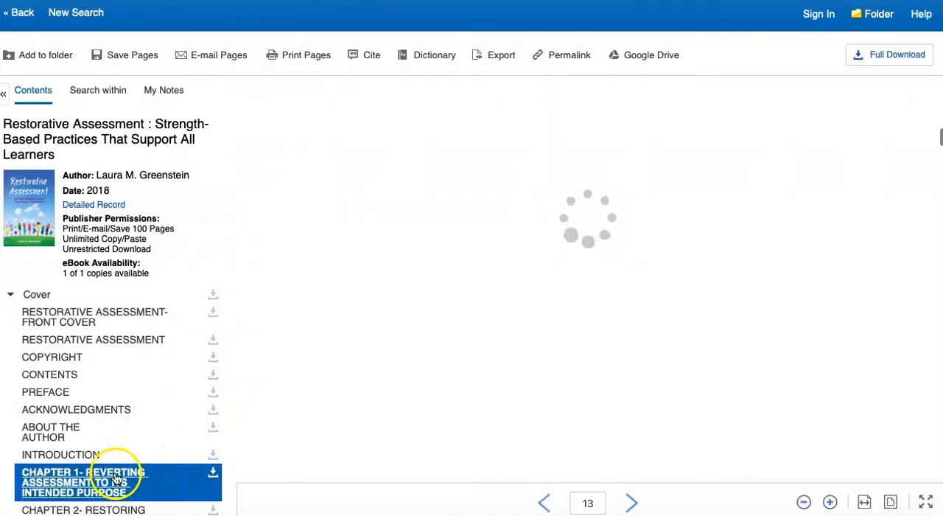
click(82, 482)
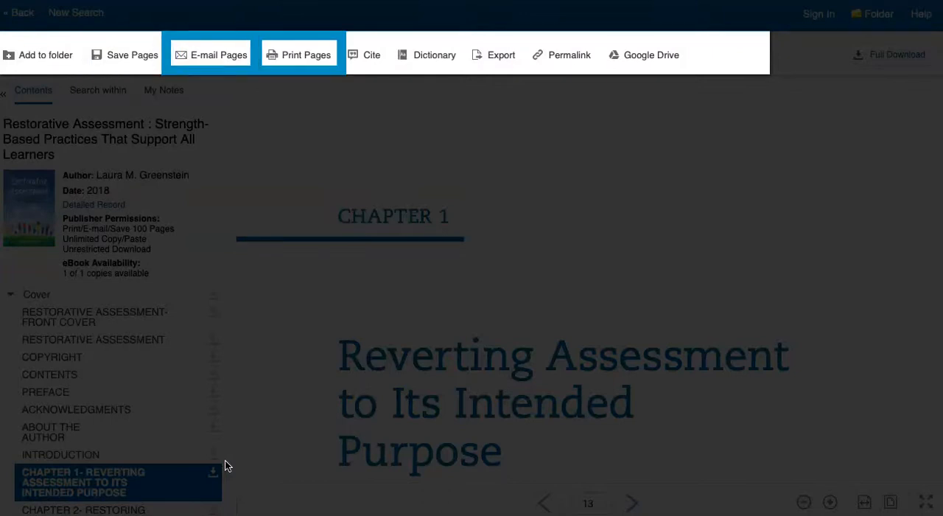
click(19, 11)
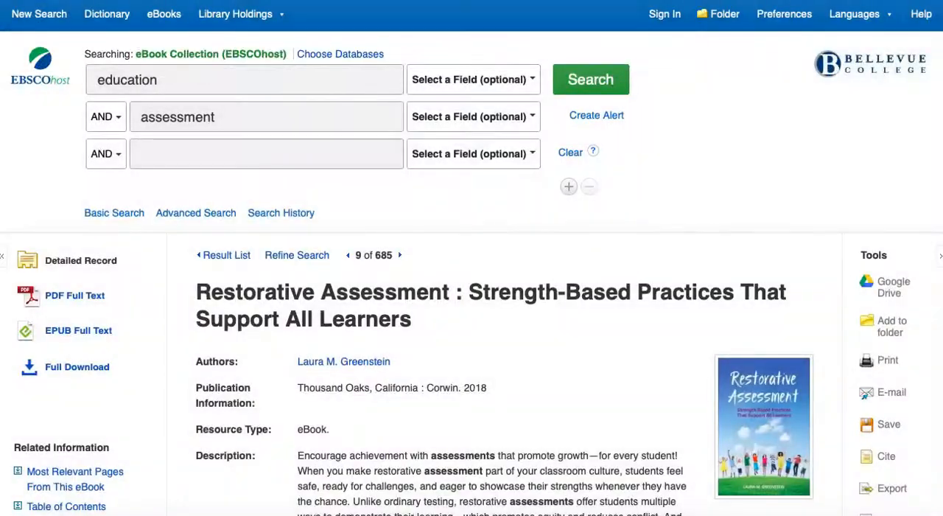